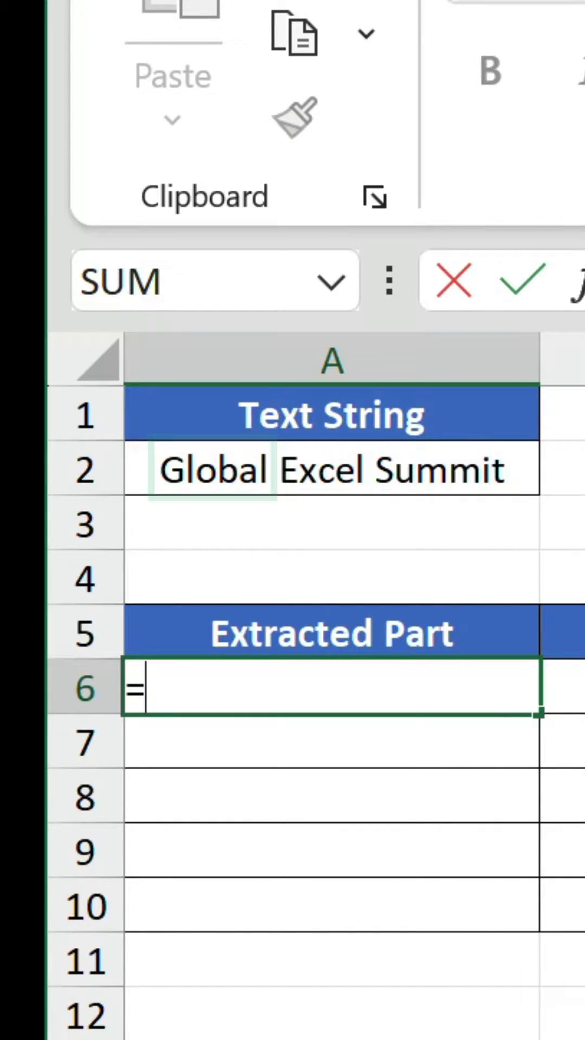
Extract 'Global' in A6 with =TEXTBEFORE(A2," ") using a space delimiter
{"action": "type", "text": "TEXTBEFORE"}
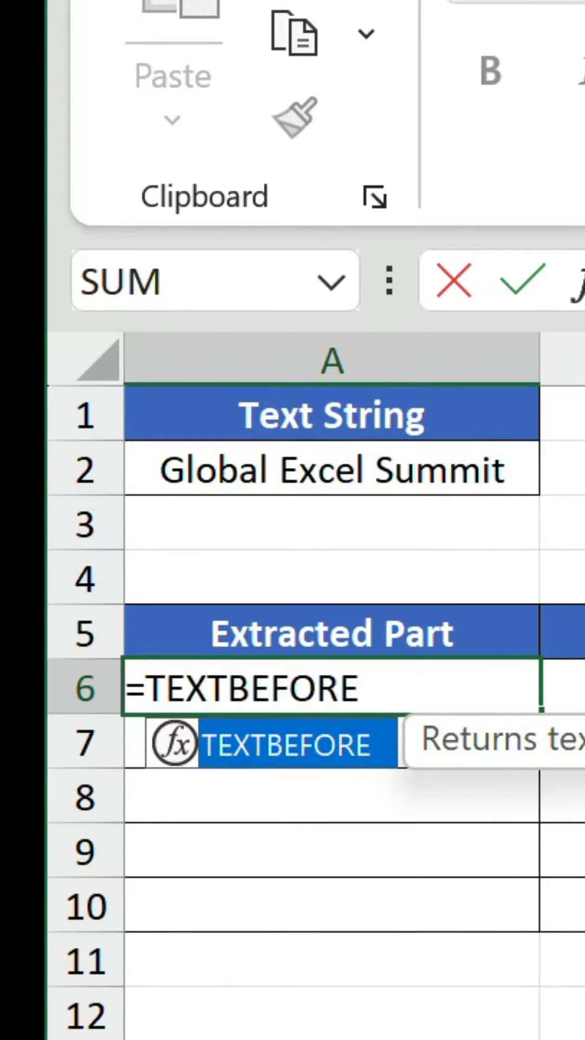
{"action": "left_click", "coordinate": [331, 469]}
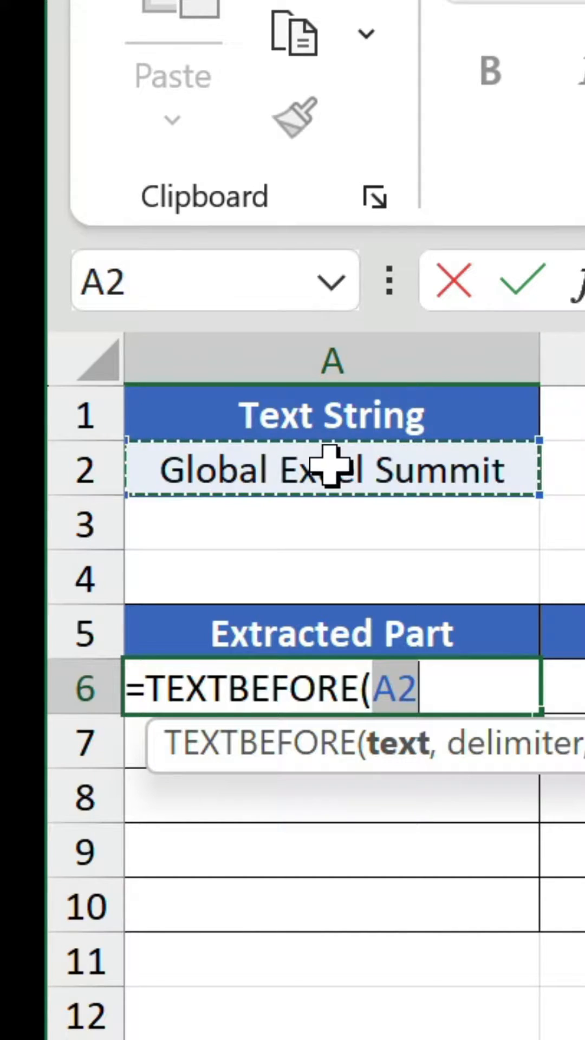
{"action": "type", "text": ","}
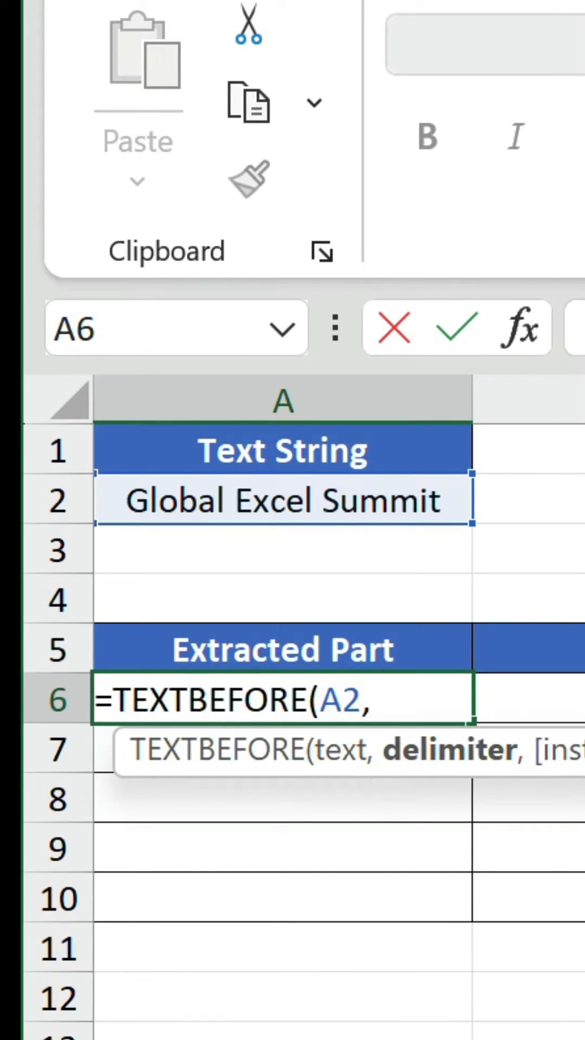
{"action": "type", "text": "\" \")"}
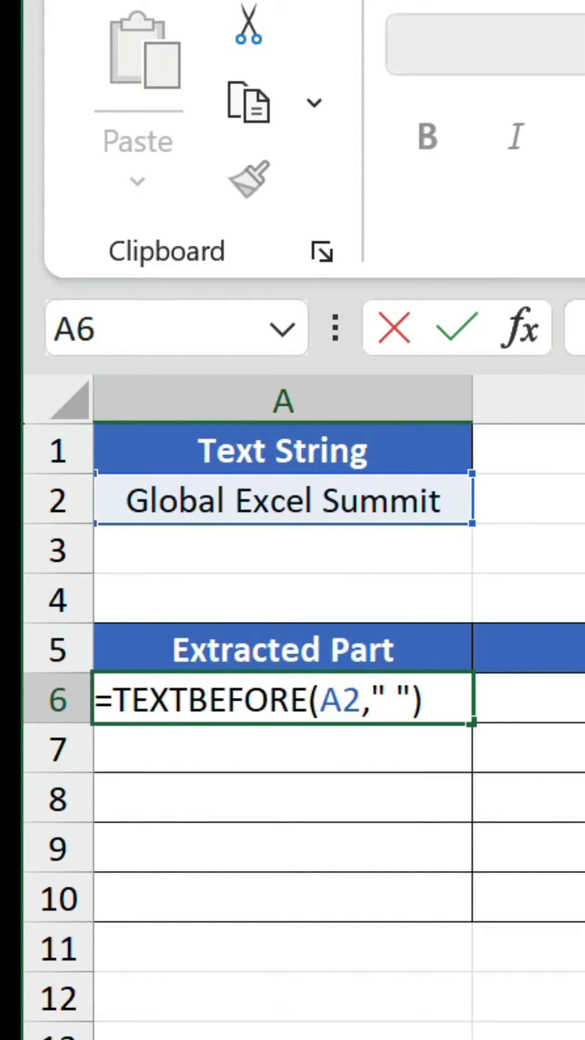
{"action": "key", "text": "Enter"}
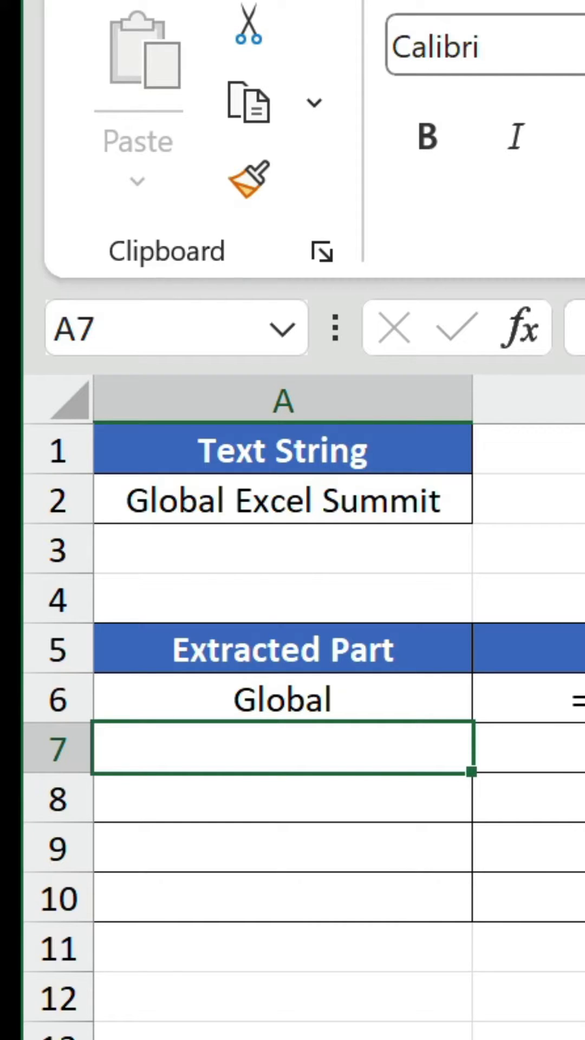
Extract 'Global Excel' in A7 with =TEXTBEFORE(A2," ",2) using instance number 2
{"action": "type", "text": "=TEXTBEFO"}
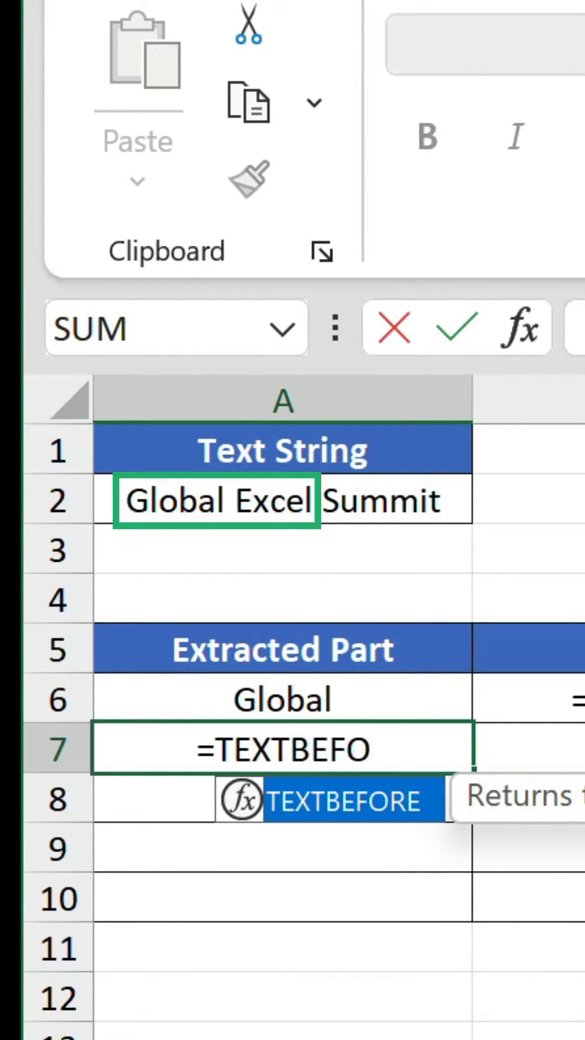
{"action": "left_click", "coordinate": [281, 499]}
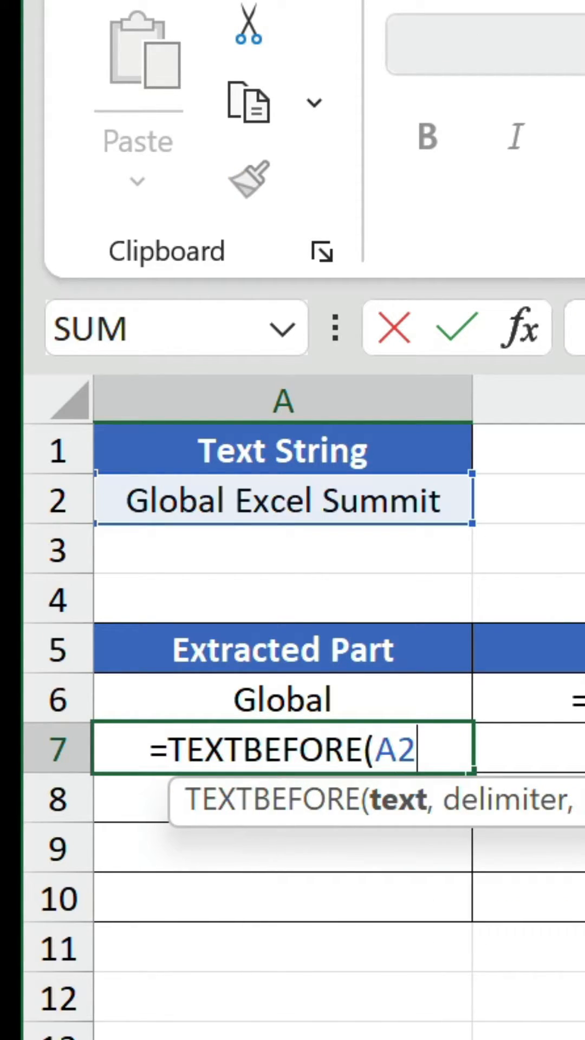
{"action": "type", "text": ",\" \""}
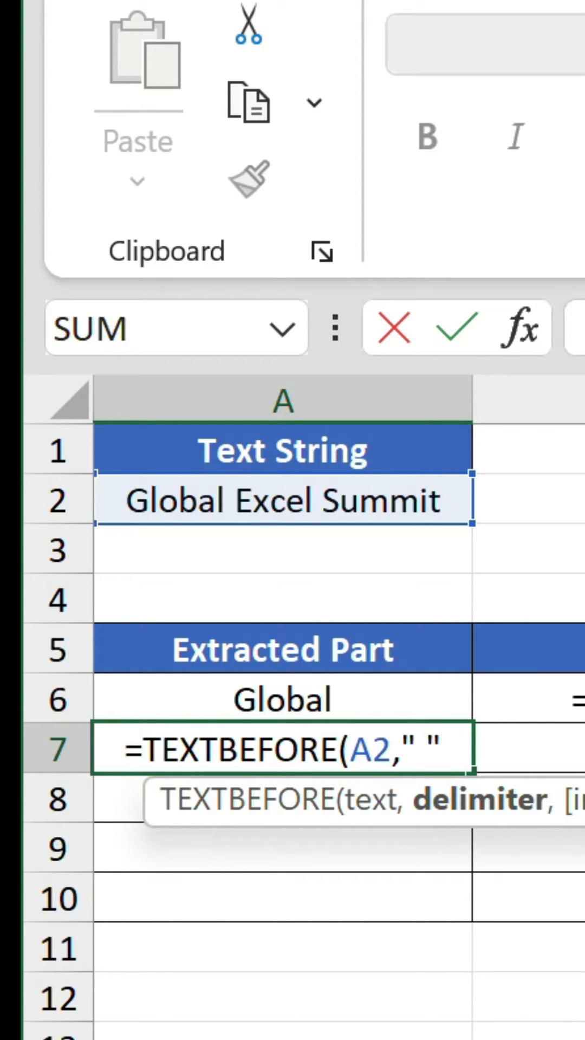
{"action": "type", "text": ","}
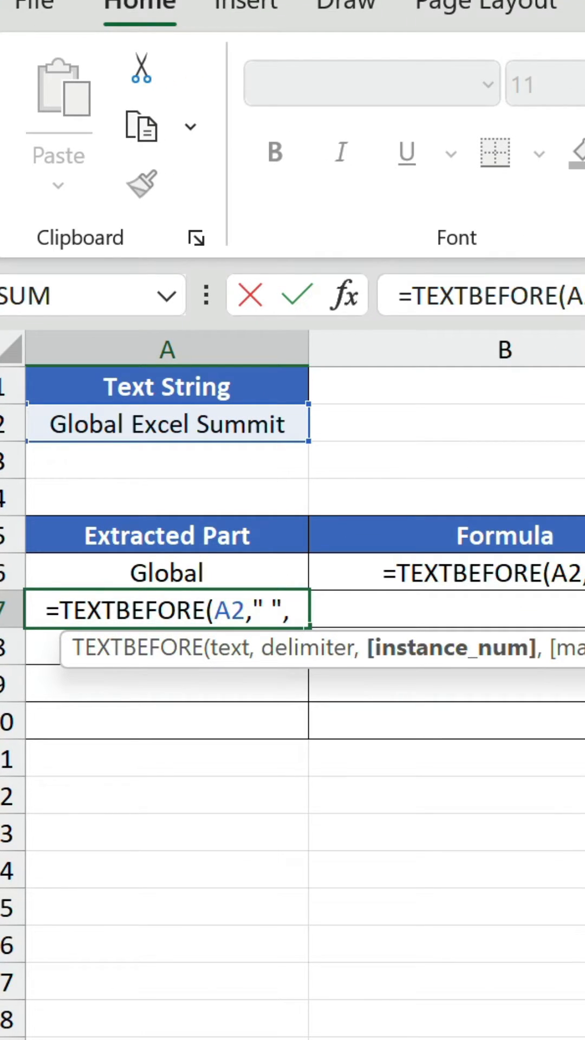
{"action": "type", "text": "2)"}
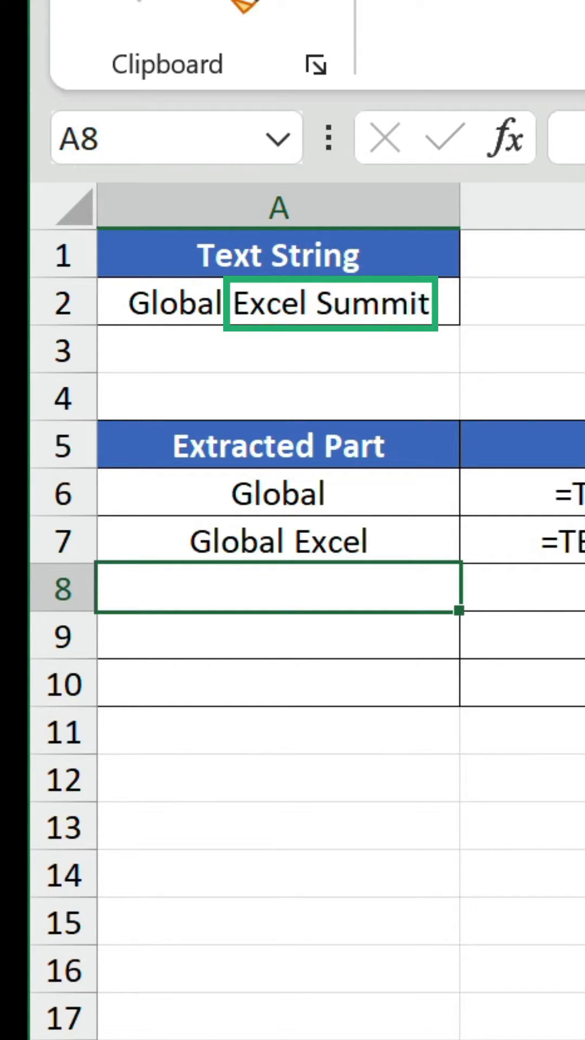
Extract 'Excel Summit' in A8 with =TEXTAFTER(A2," ")
{"action": "type", "text": "=TEXTAF"}
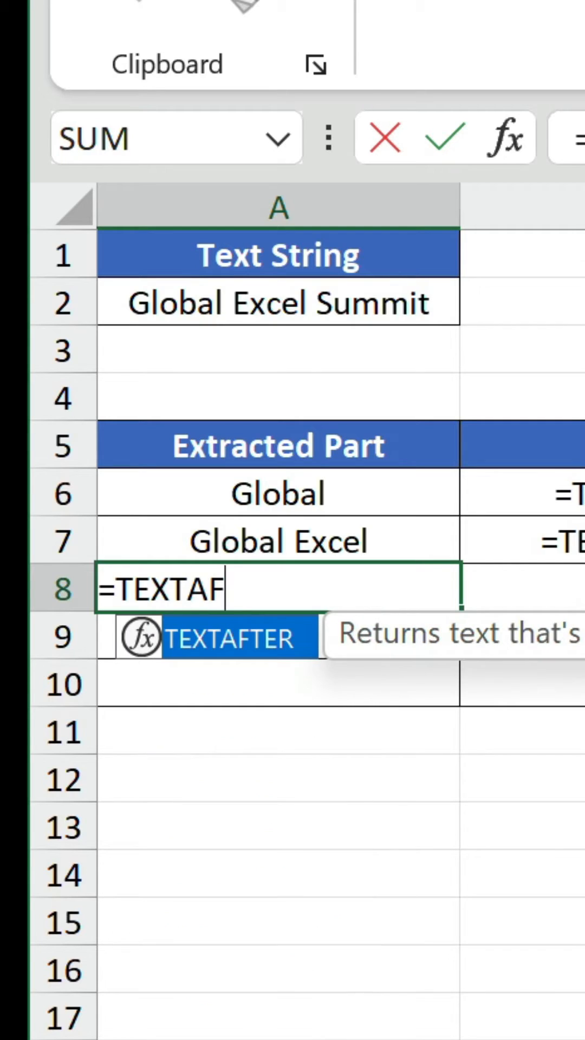
{"action": "left_click", "coordinate": [278, 303]}
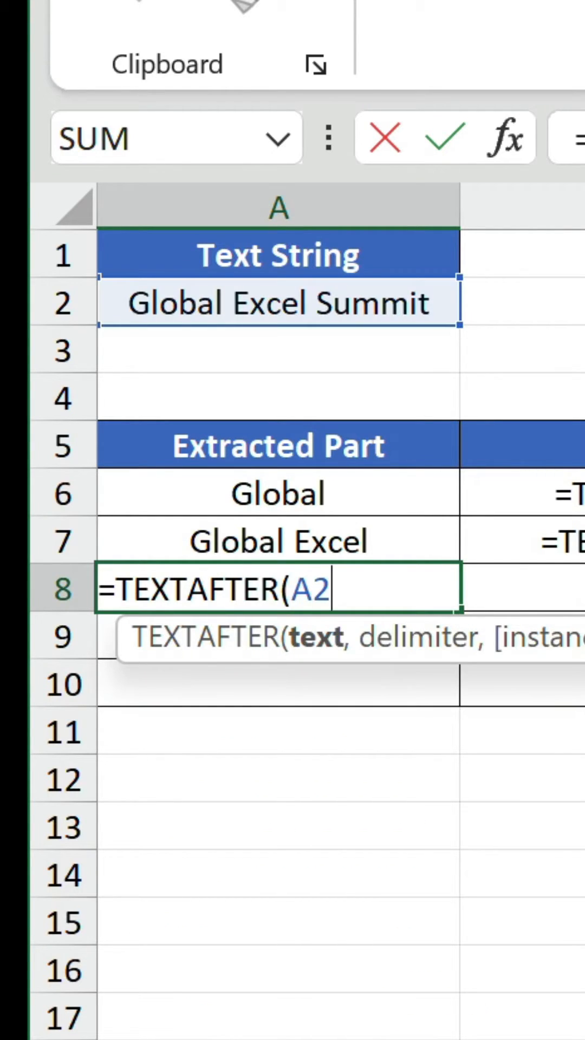
{"action": "type", "text": ",\" \")"}
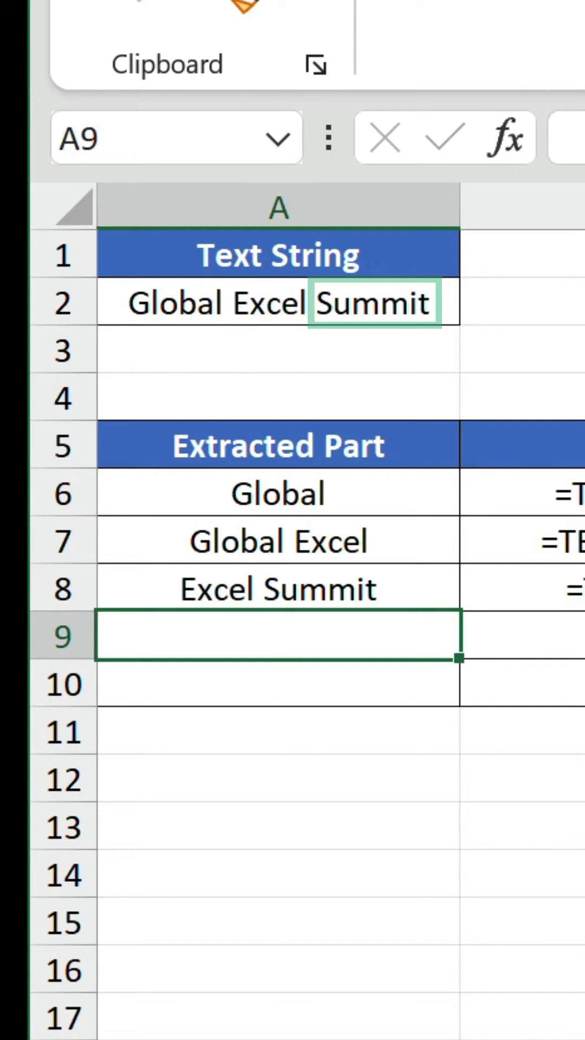
Extract 'Summit' in A9 with =TEXTAFTER(A2," ",2)
{"action": "type", "text": "=TEXTAFTER"}
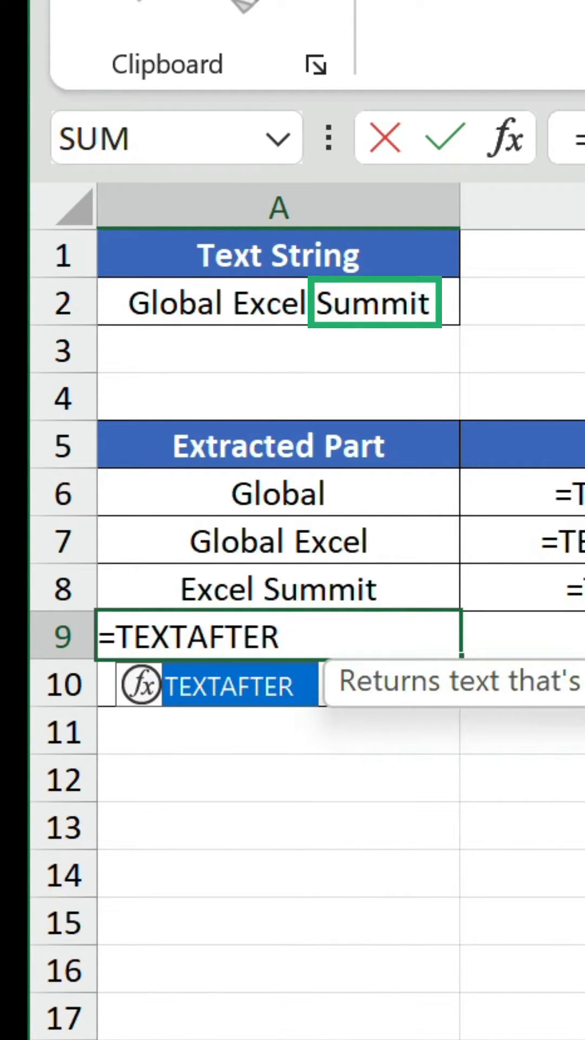
{"action": "left_click", "coordinate": [277, 303]}
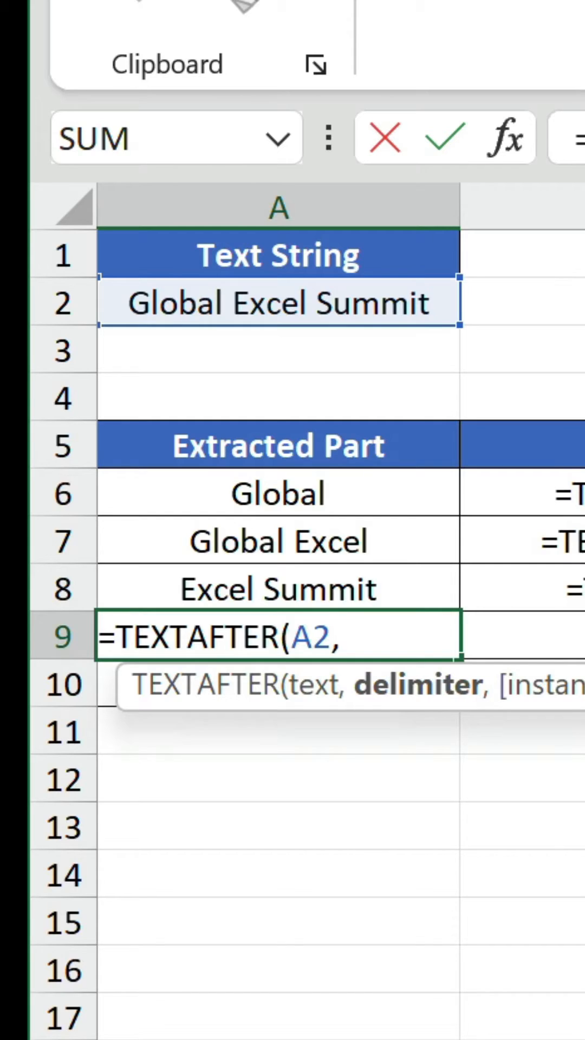
{"action": "type", "text": "\" \",2)"}
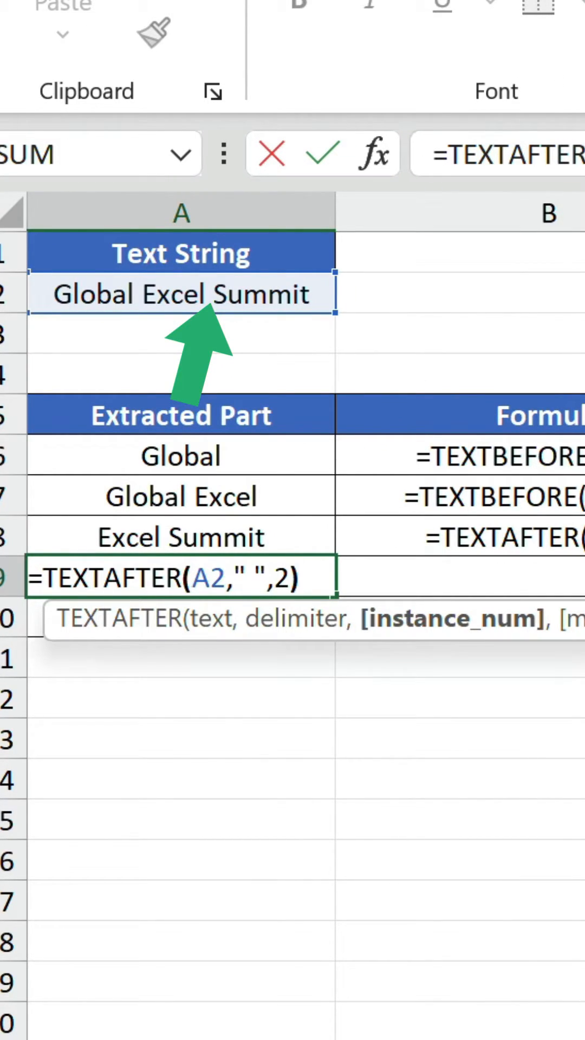
{"action": "key", "text": "Enter"}
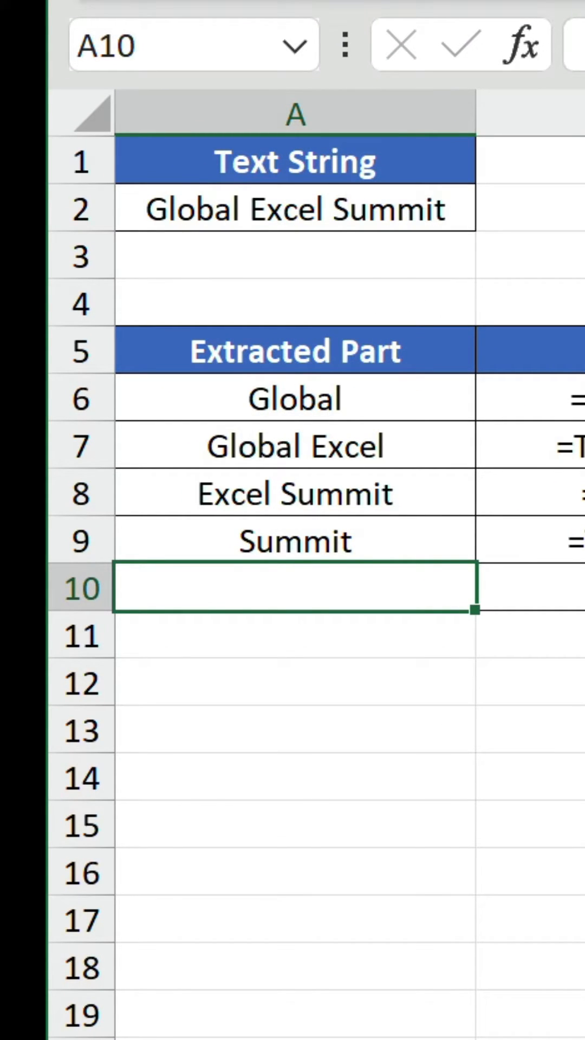
Begin a =TEXTSPLIT formula in A12 below the Extracted Part table
{"action": "double_click", "coordinate": [285, 209]}
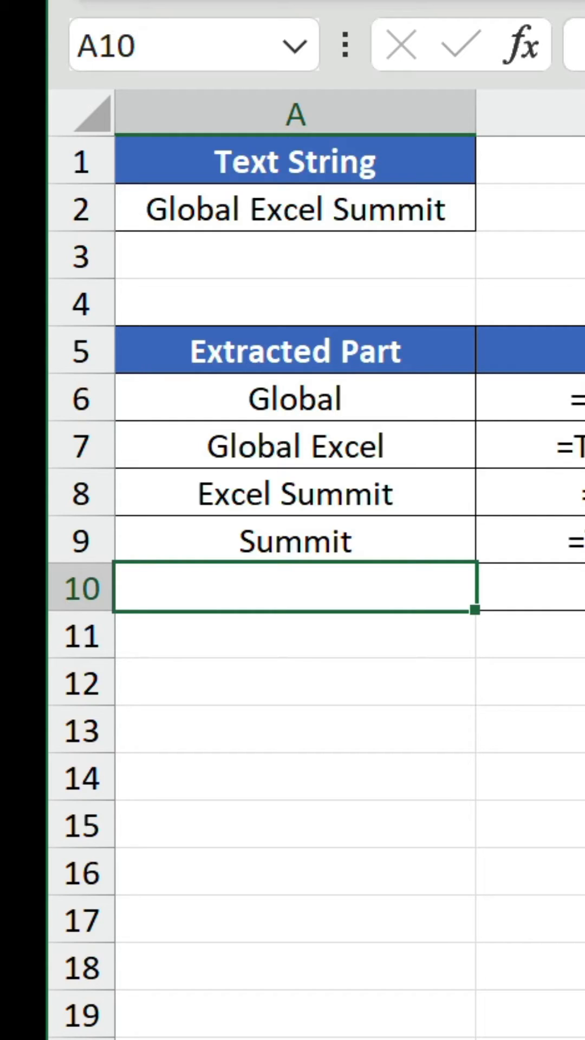
{"action": "type", "text": "=TEXTSPL"}
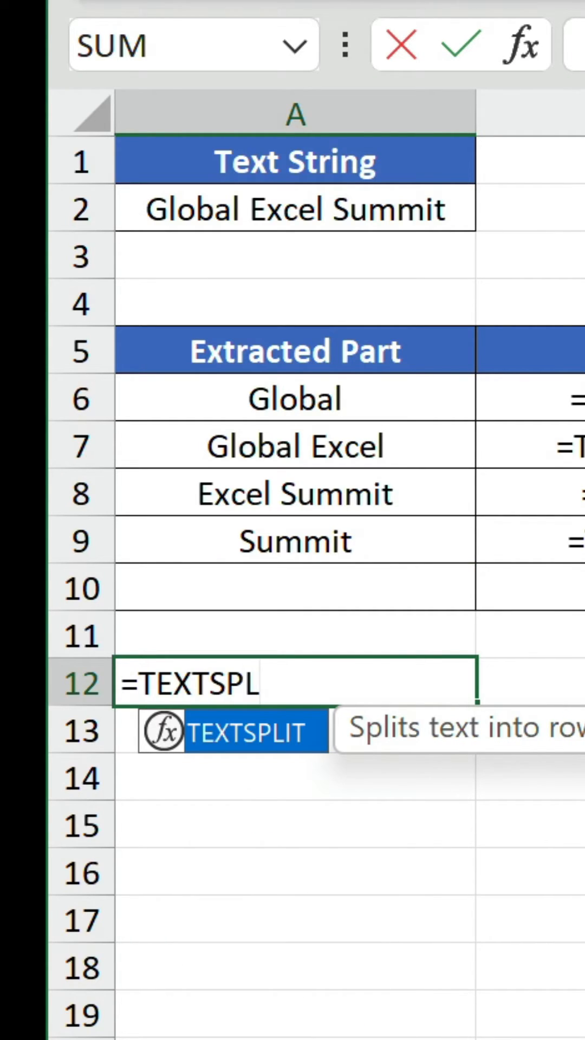
Complete =TEXTSPLIT(A2," ") in A12, then start =INDEX(TEXTSPLIT(A2 in A10
{"action": "type", "text": "IT(A2,\""}
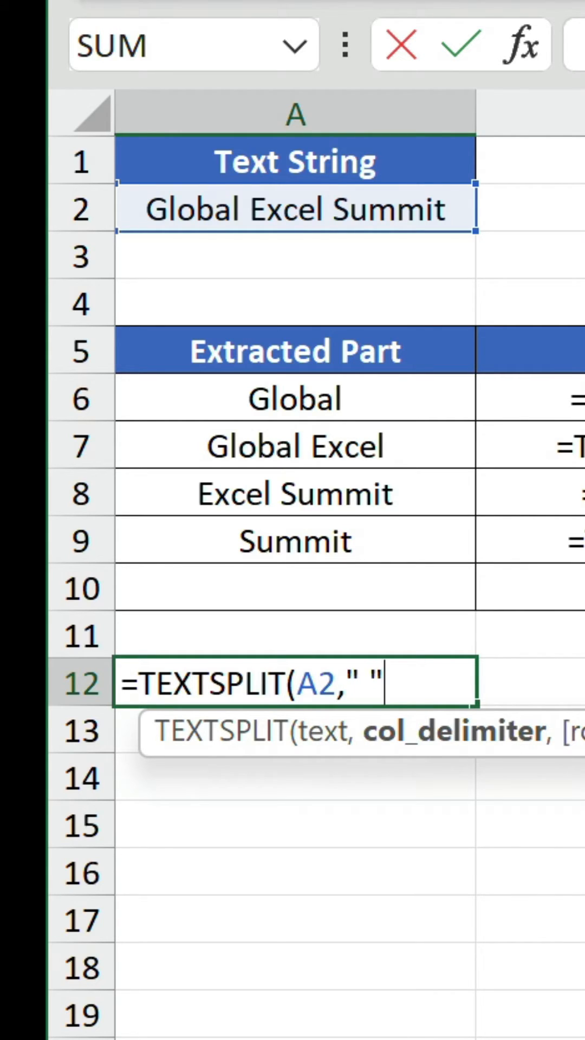
{"action": "type", "text": ")"}
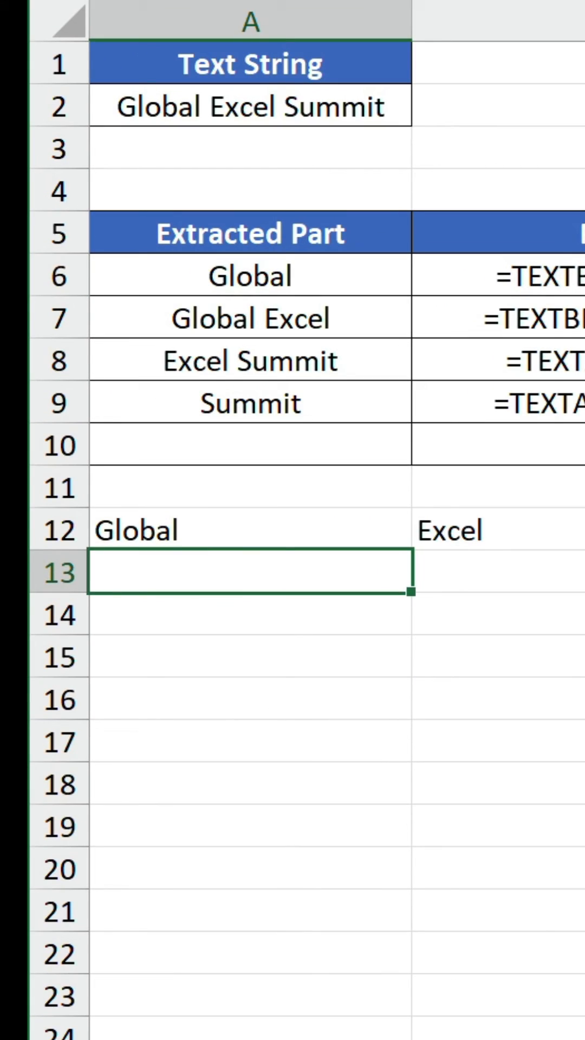
{"action": "type", "text": "=INDEX(TEXTSPLIT(A2"}
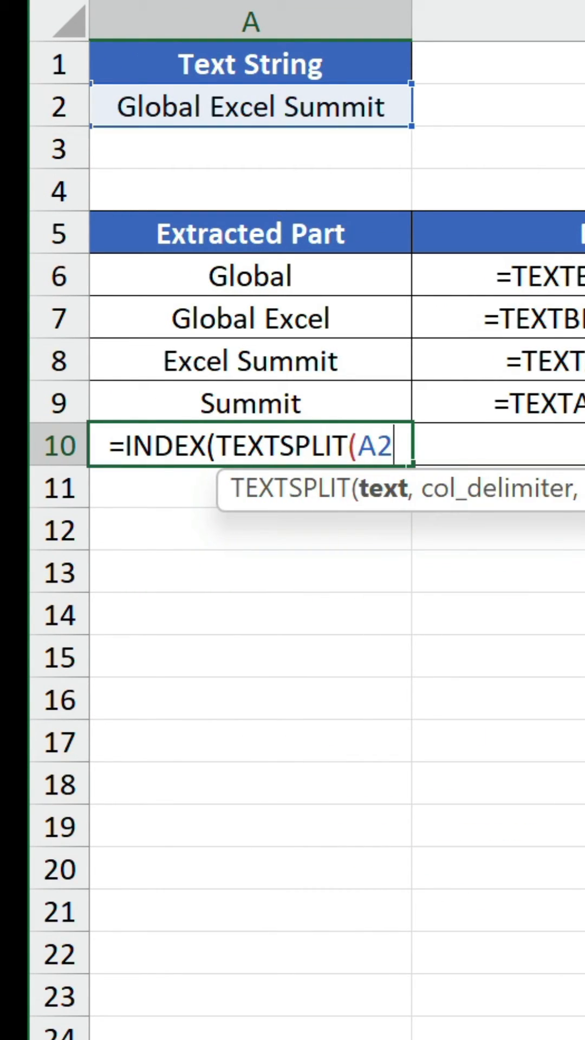